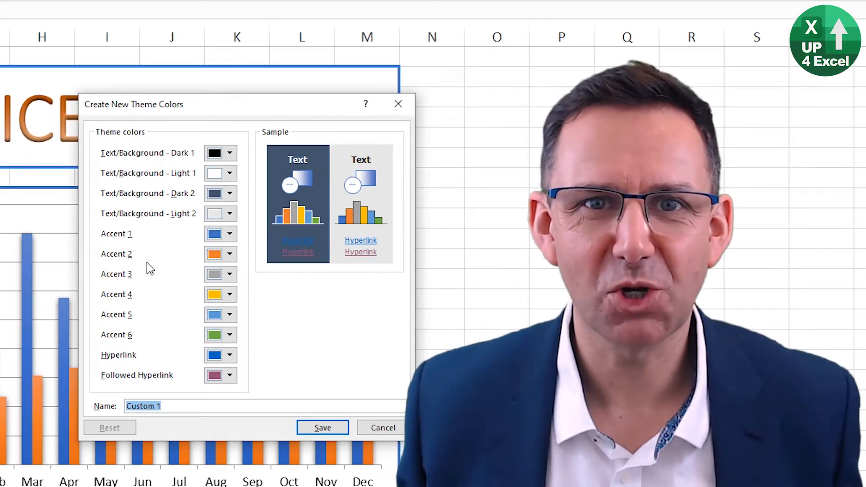
mouse_move(142, 348)
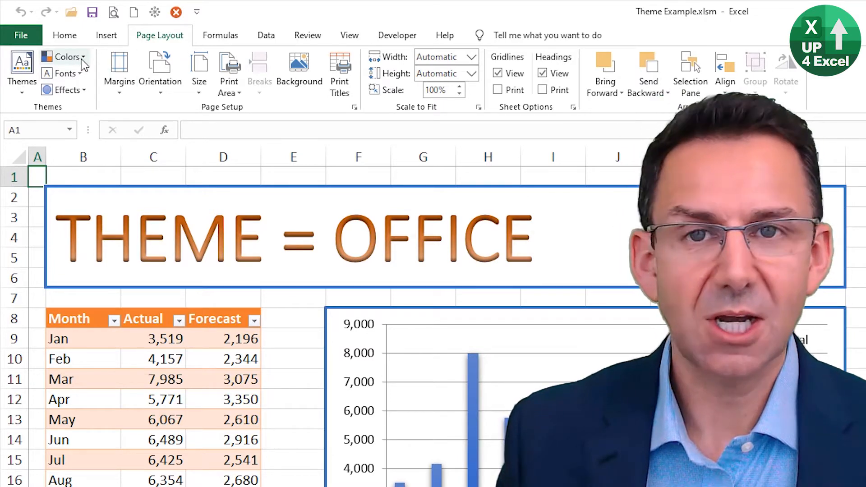
Start a custom theme colour set via Page Layout Colors and name it 'FROZEN II Tool'.
click(65, 56)
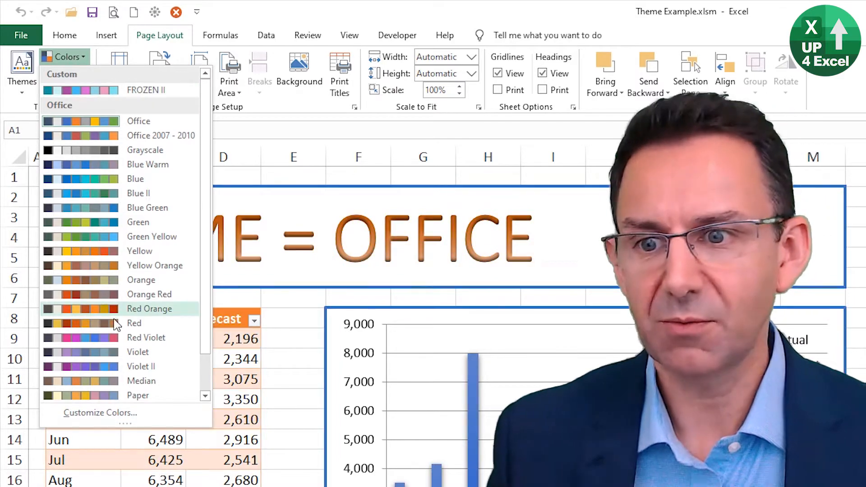
click(100, 413)
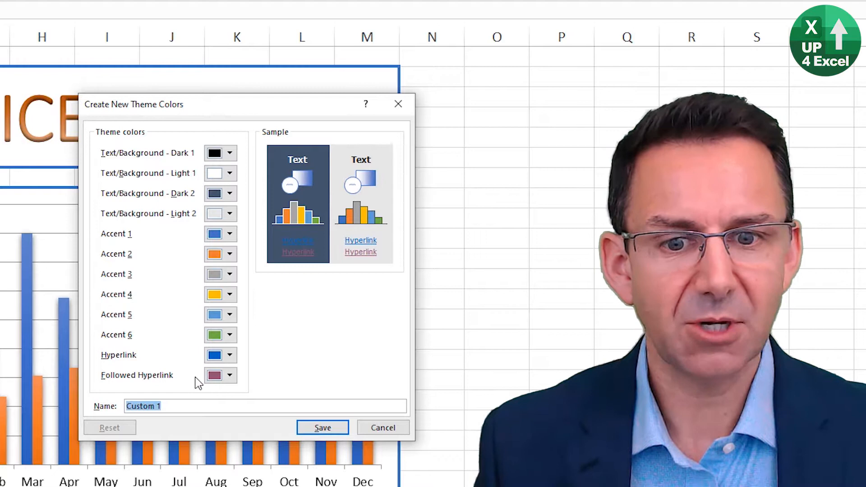
mouse_move(140, 235)
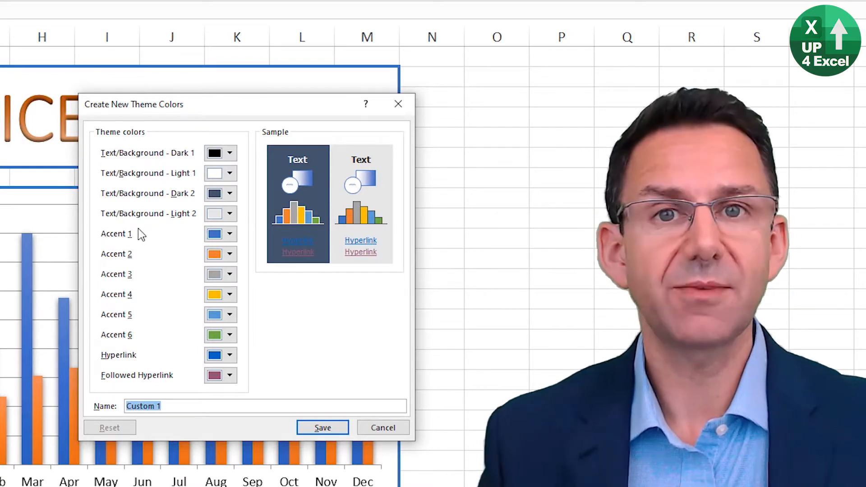
mouse_move(134, 331)
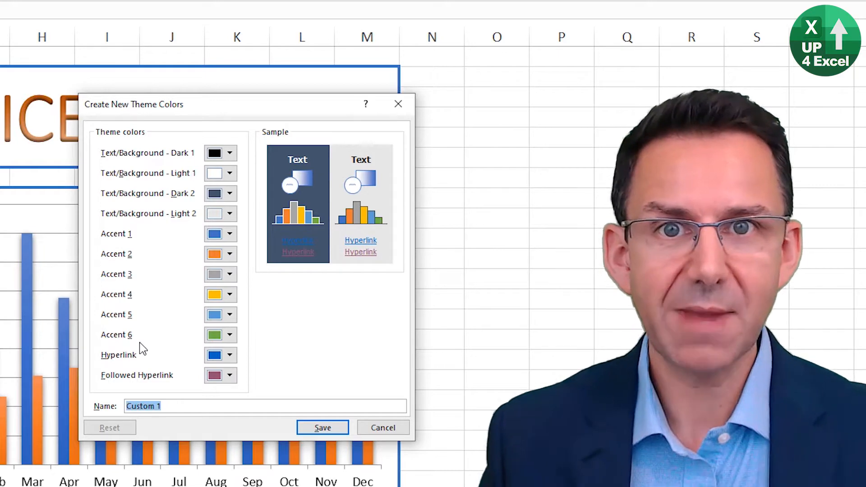
text(FROZEN II Tool)
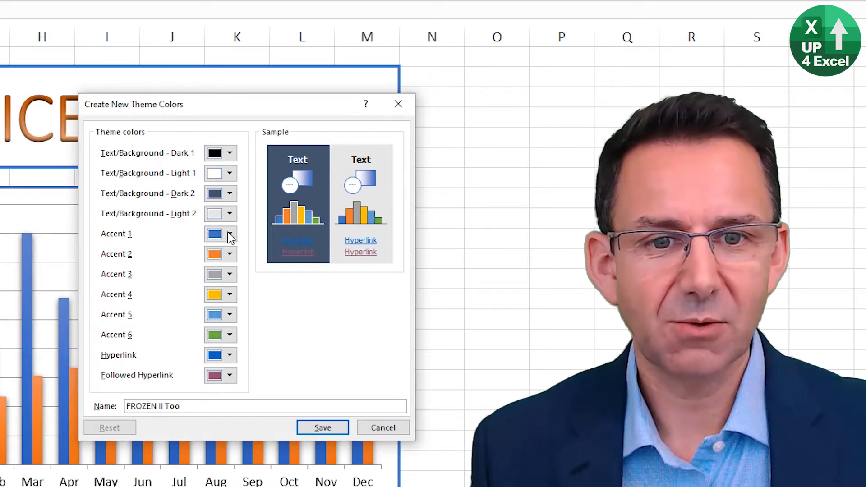
mouse_move(157, 317)
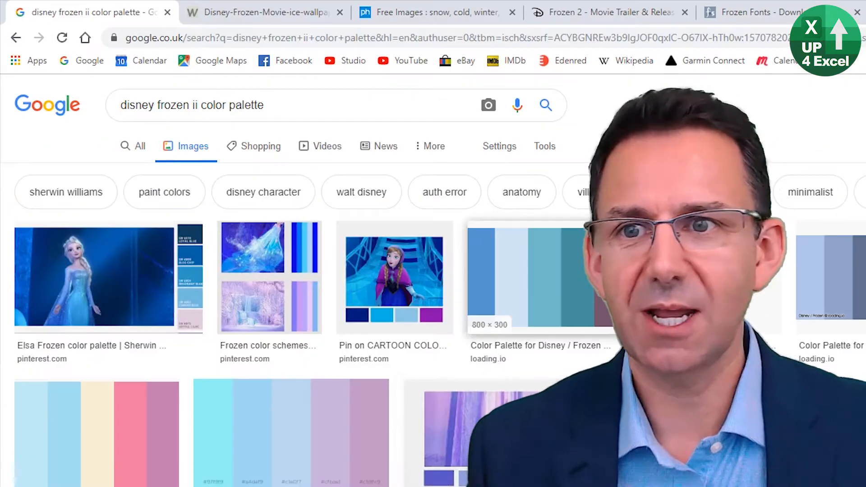
mouse_move(352, 131)
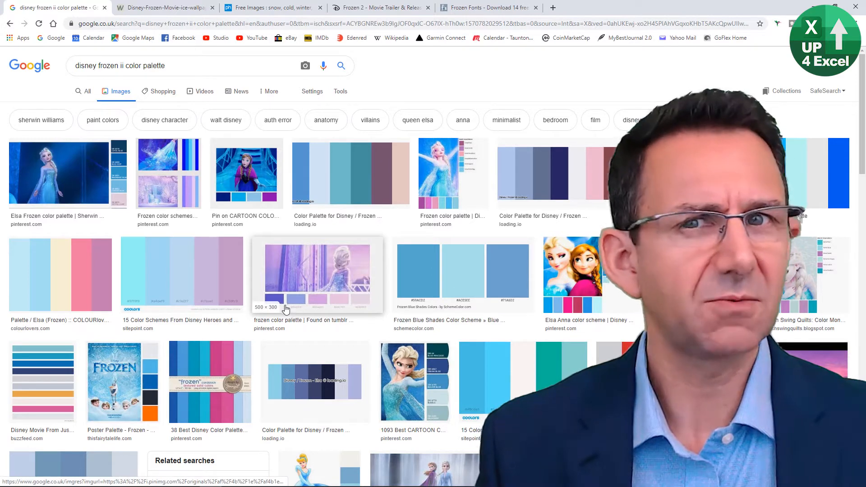
Copy the Elsa Frozen palette image from its Google Images preview.
click(317, 275)
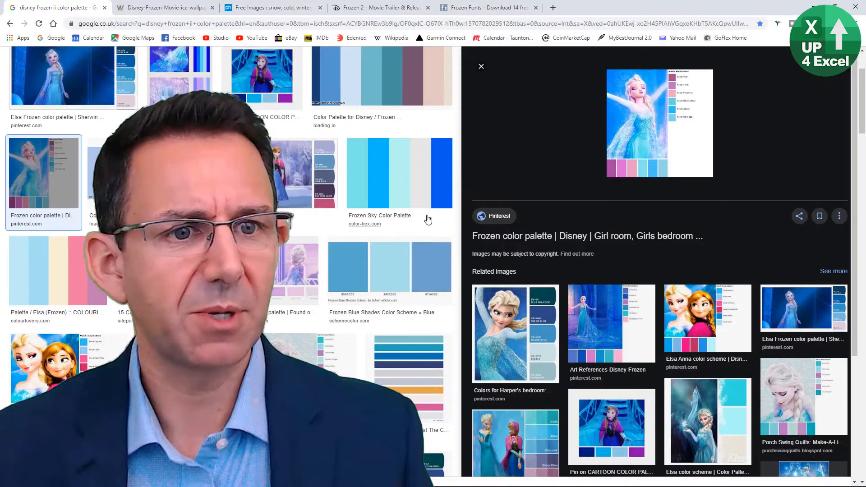
right_click(659, 122)
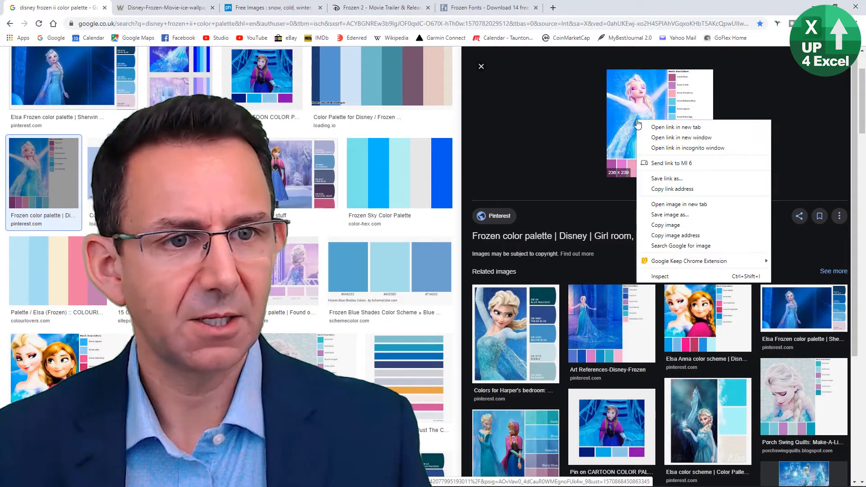
click(666, 229)
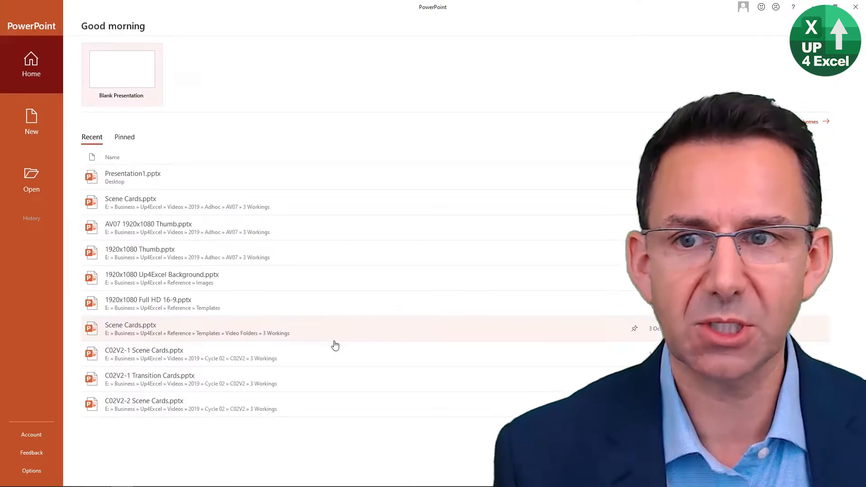
Create a blank presentation, switch the slide to Blank layout, and paste the Elsa palette.
click(121, 69)
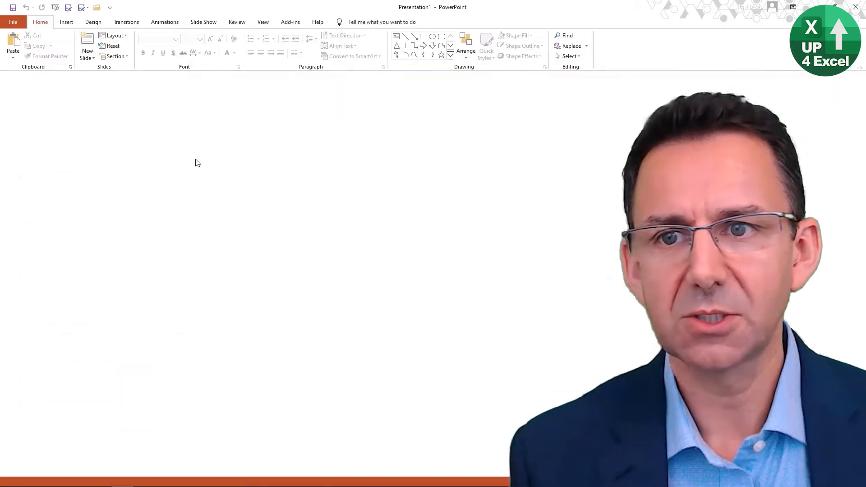
click(112, 35)
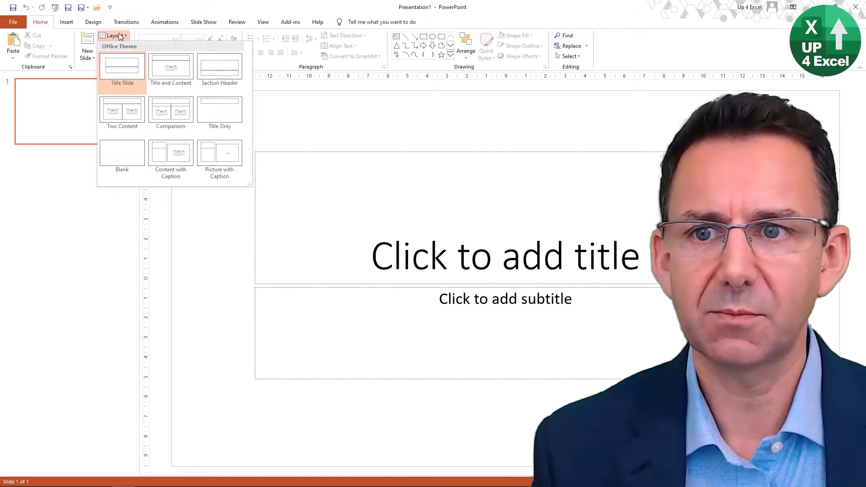
click(121, 152)
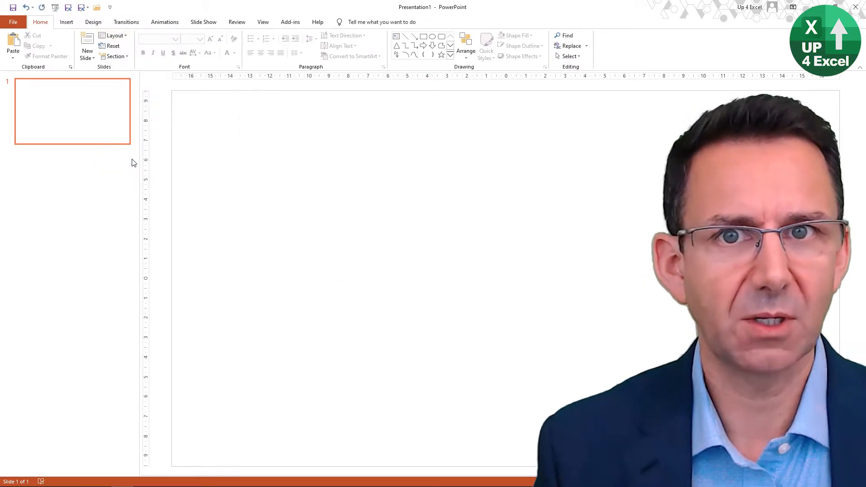
key(ctrl+v)
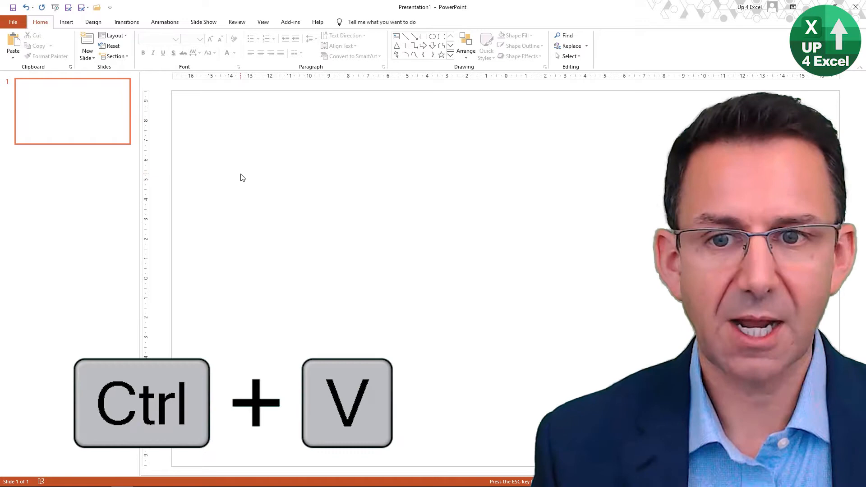
key(ctrl+v)
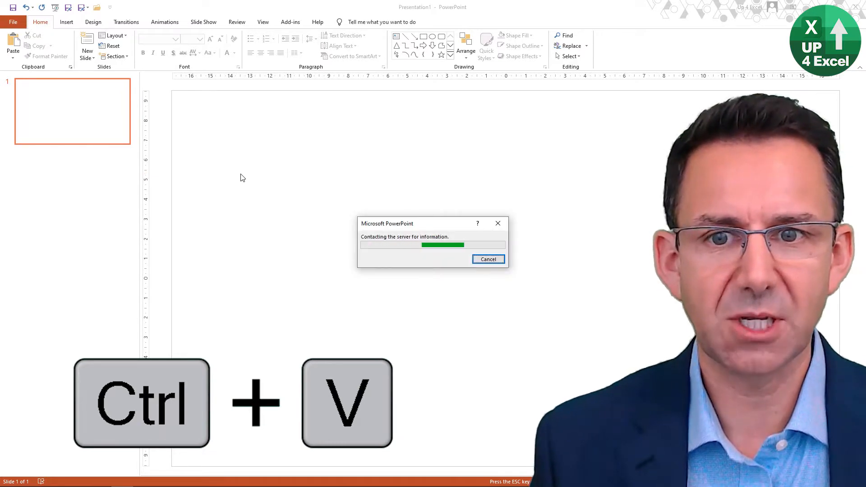
key(ctrl+v)
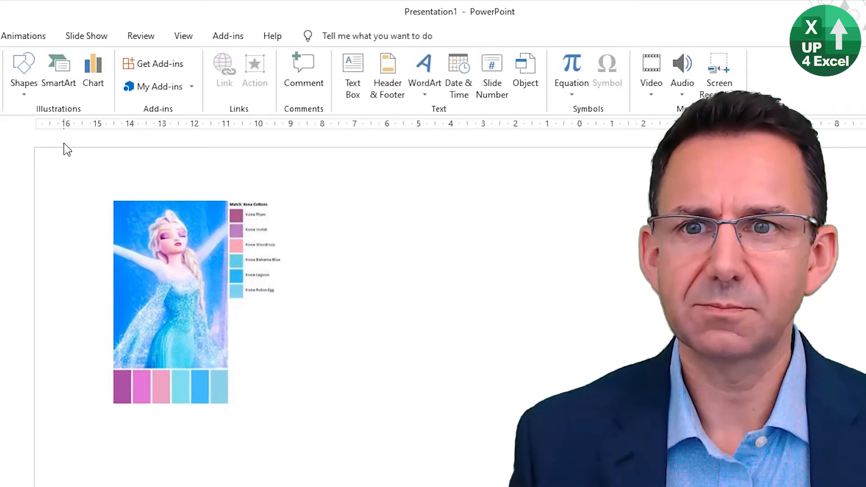
Draw a rectangle beside the palette and fill it with the eyedropper-sampled purple.
click(23, 72)
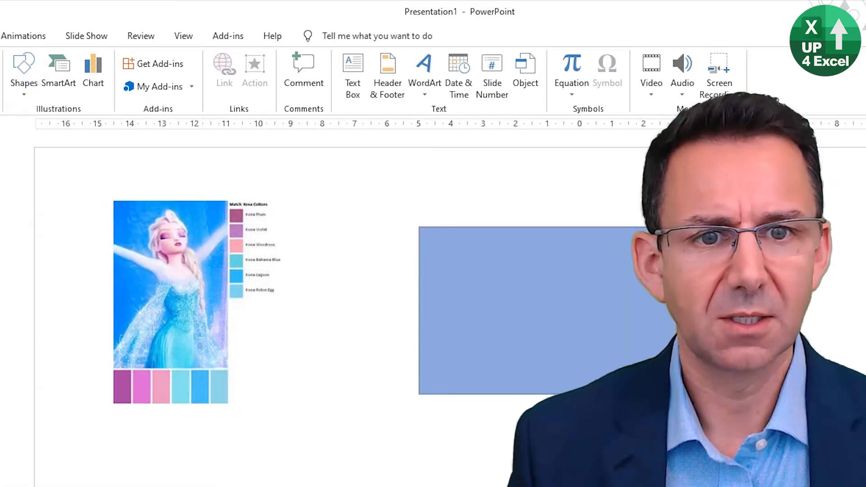
click(505, 310)
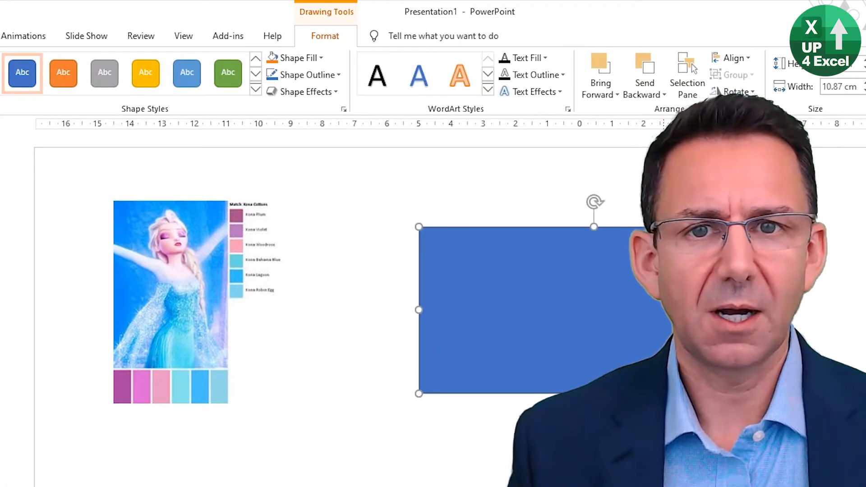
click(298, 58)
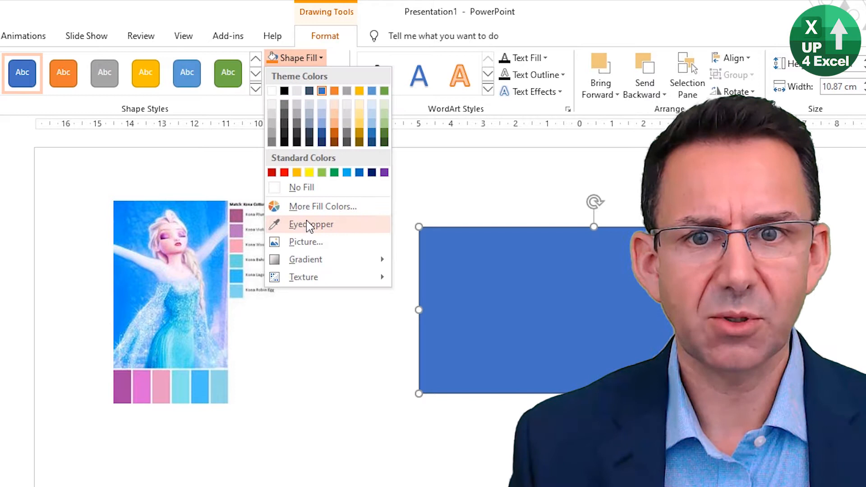
click(310, 224)
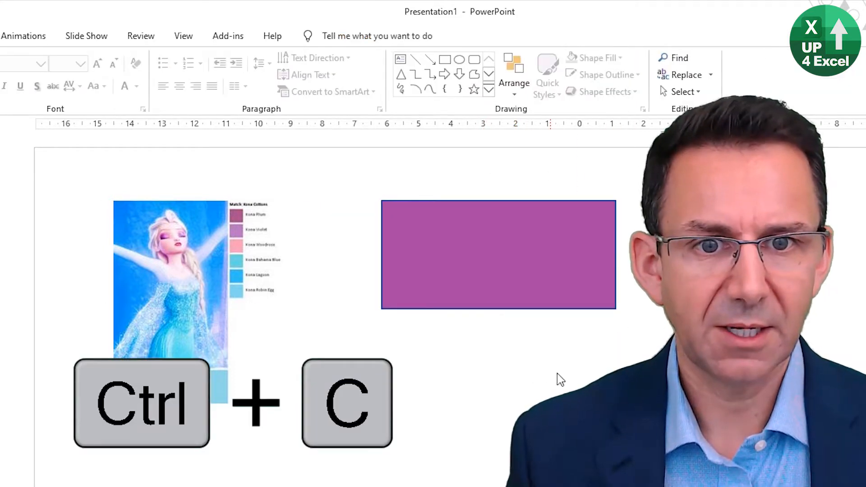
Paste rectangle copies and recolour them purple, pink, light pink and three blues.
key(ctrl+v)
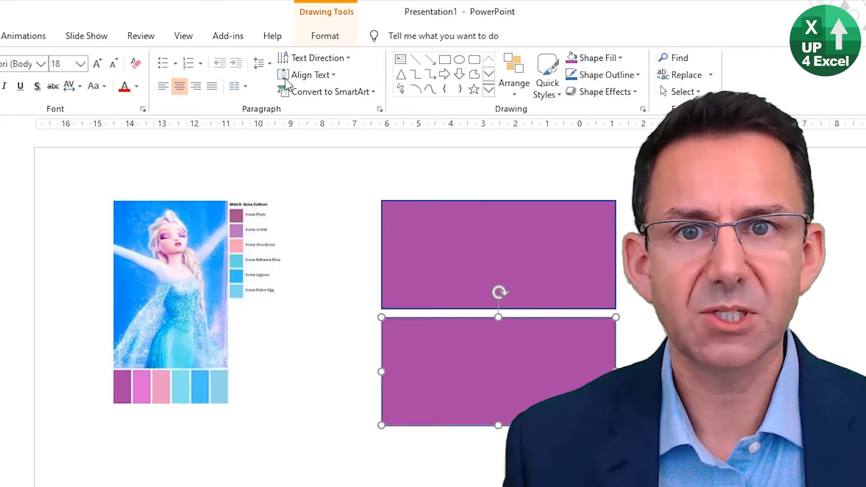
click(300, 58)
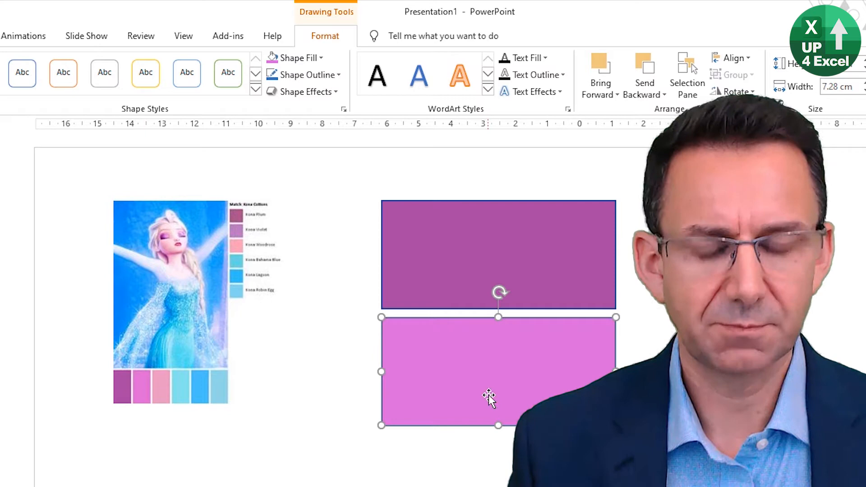
key(ctrl+v)
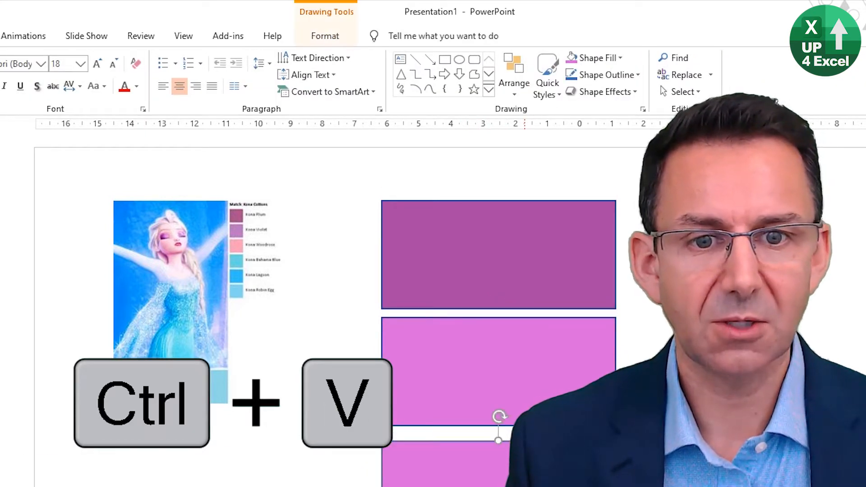
click(325, 36)
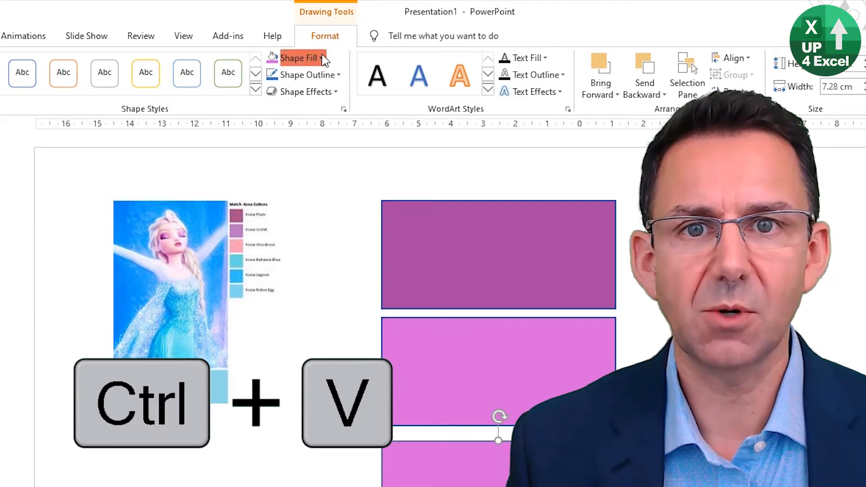
key(ctrl+v)
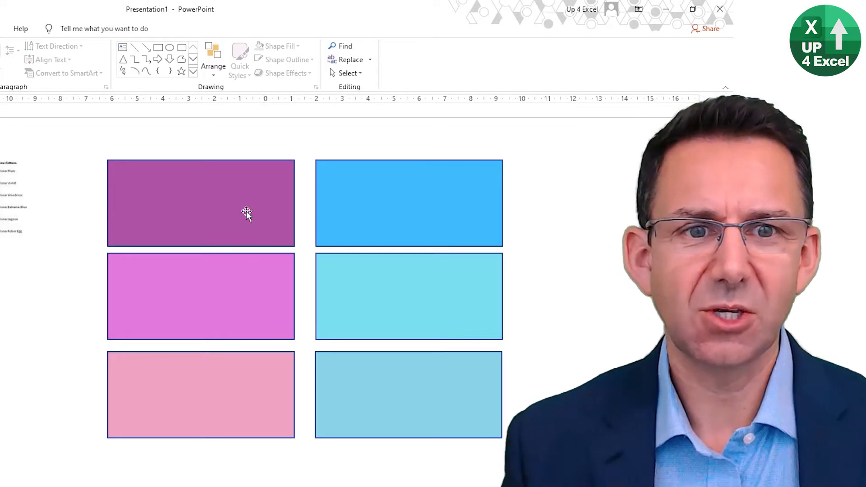
Open More Fill Colors for the plum rectangle to read RGB 167, 66, 162.
click(200, 202)
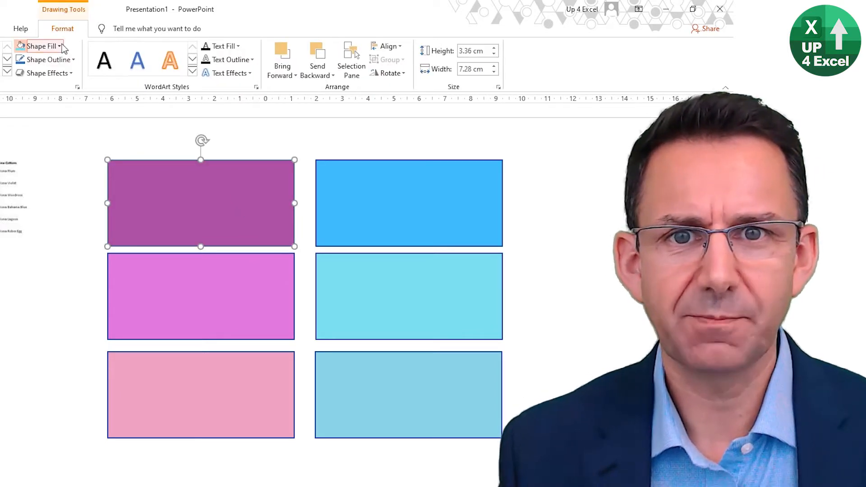
click(39, 46)
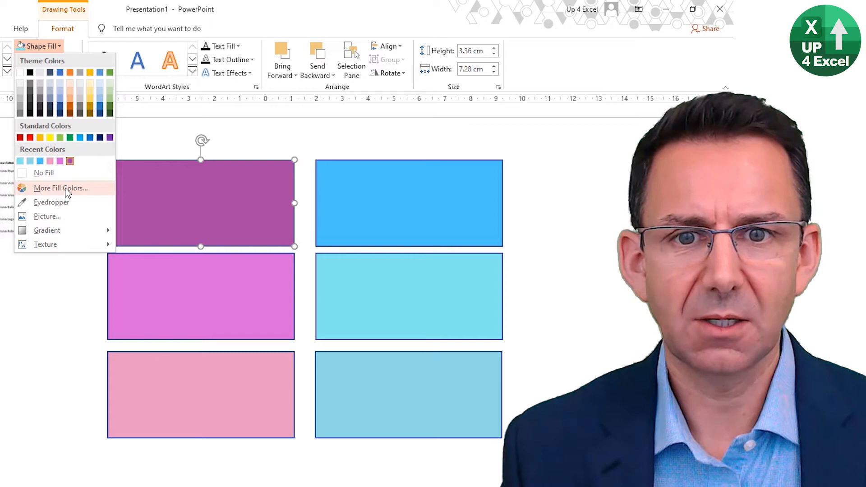
click(61, 187)
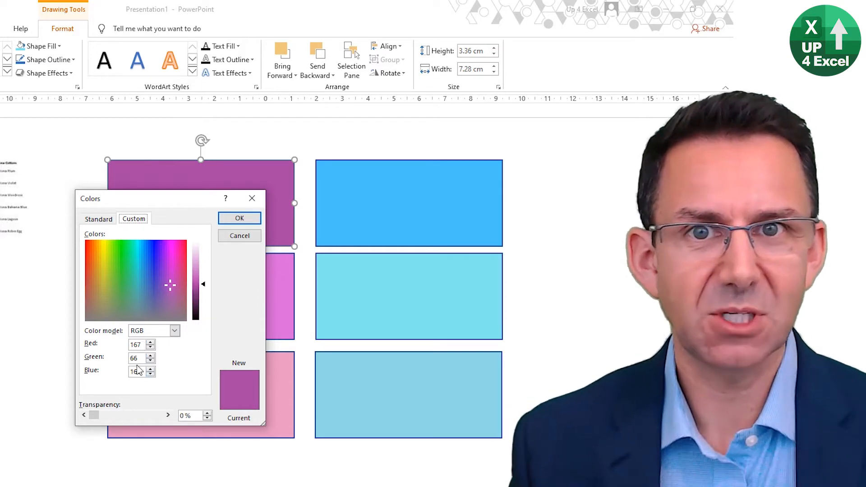
text(162)
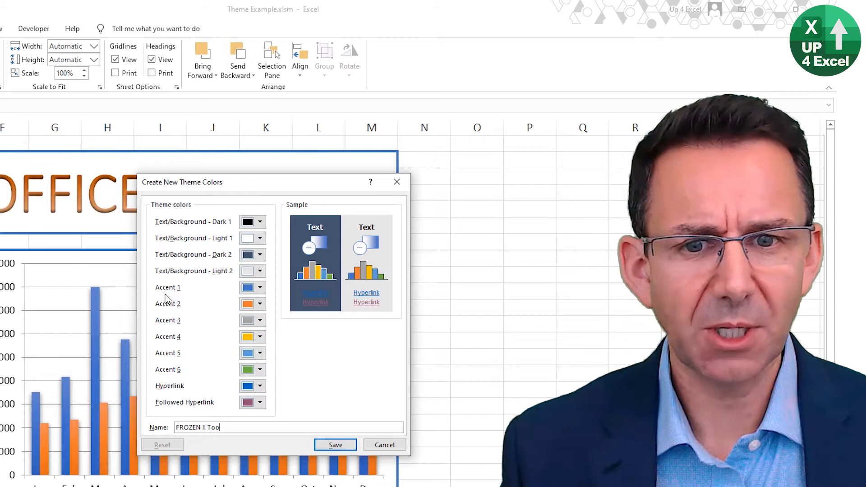
Set Accent 1 of the FROZEN II theme colours to custom RGB 167, 66, 162.
click(260, 287)
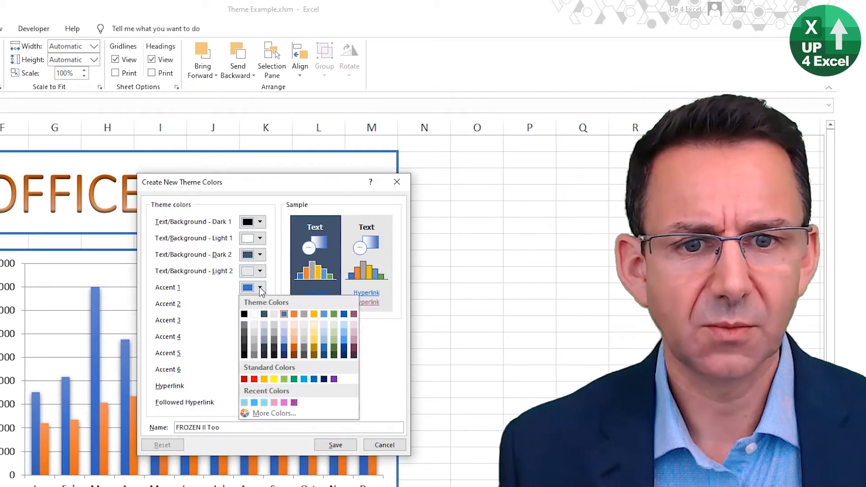
mouse_move(274, 413)
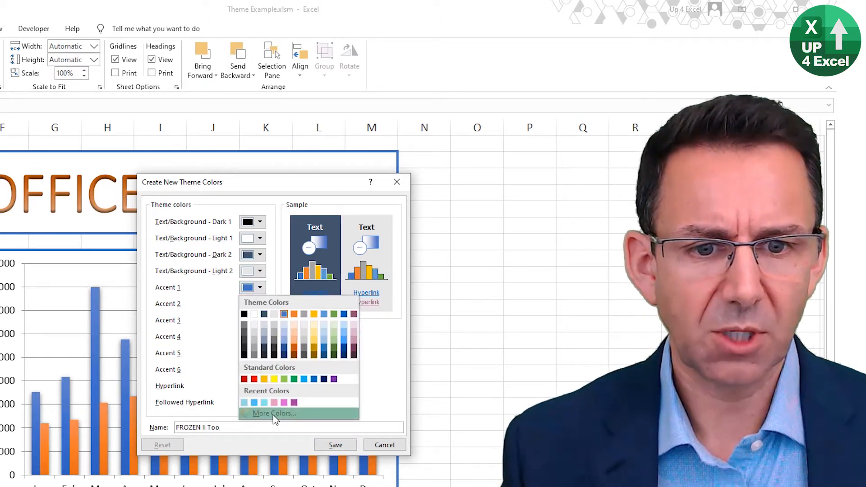
click(272, 413)
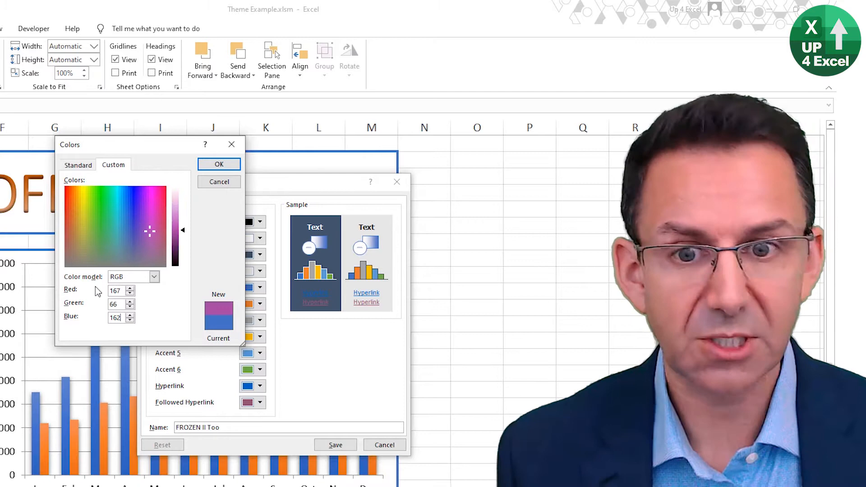
mouse_move(219, 164)
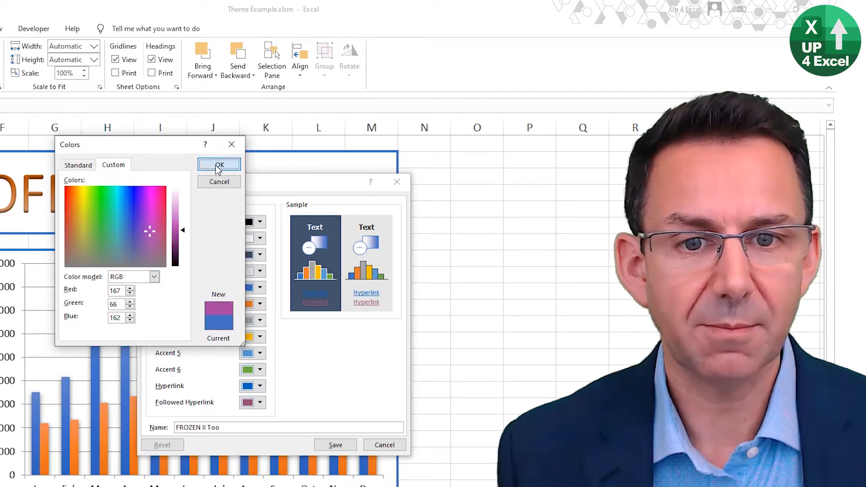
click(218, 165)
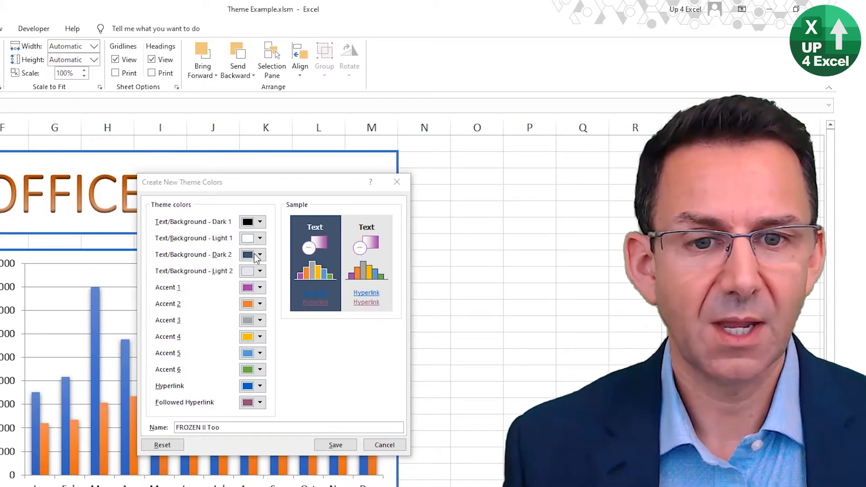
click(260, 303)
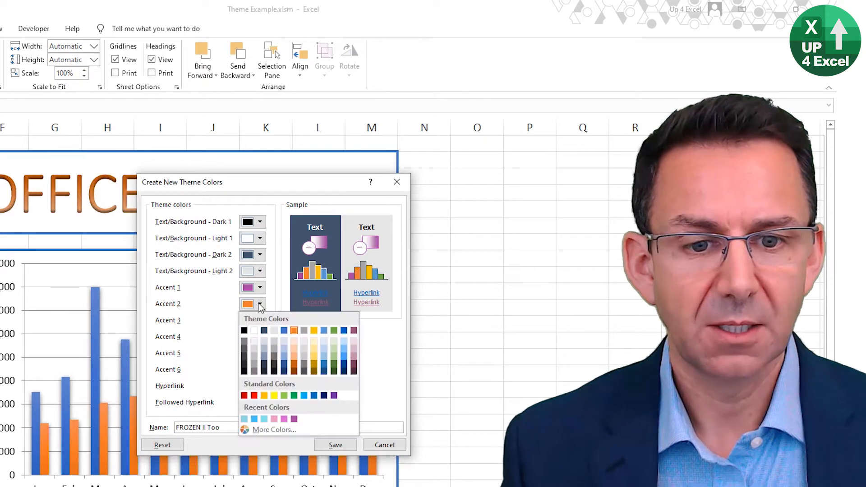
click(273, 429)
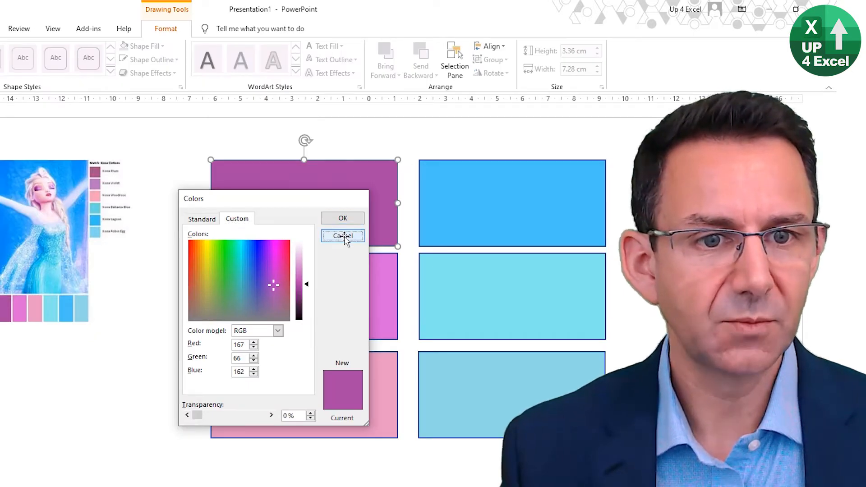
Close the plum values and open More Fill Colors for the bright blue top-right rectangle.
click(342, 236)
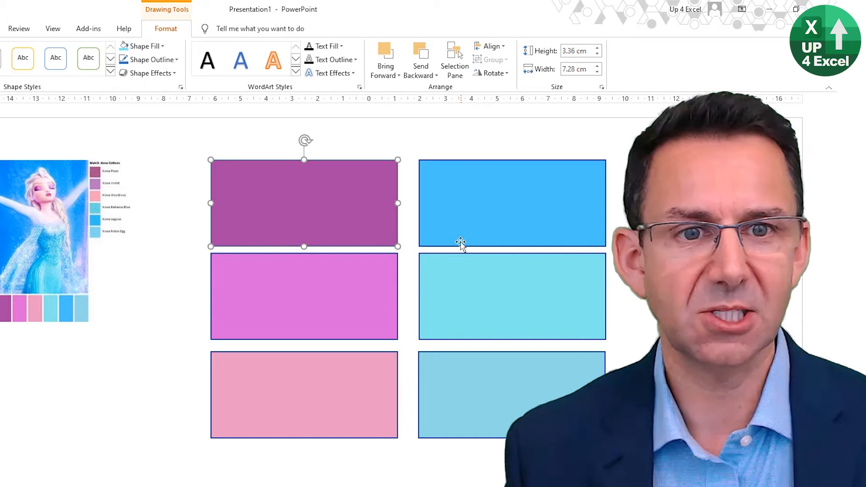
mouse_move(413, 200)
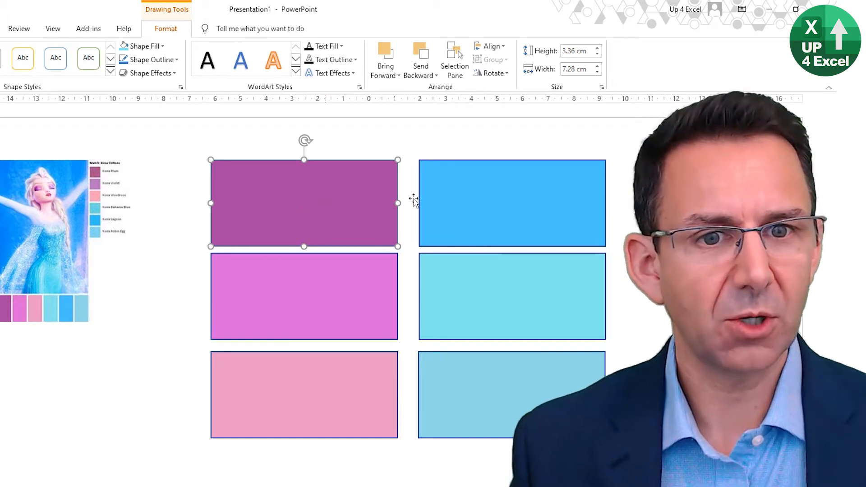
mouse_move(488, 210)
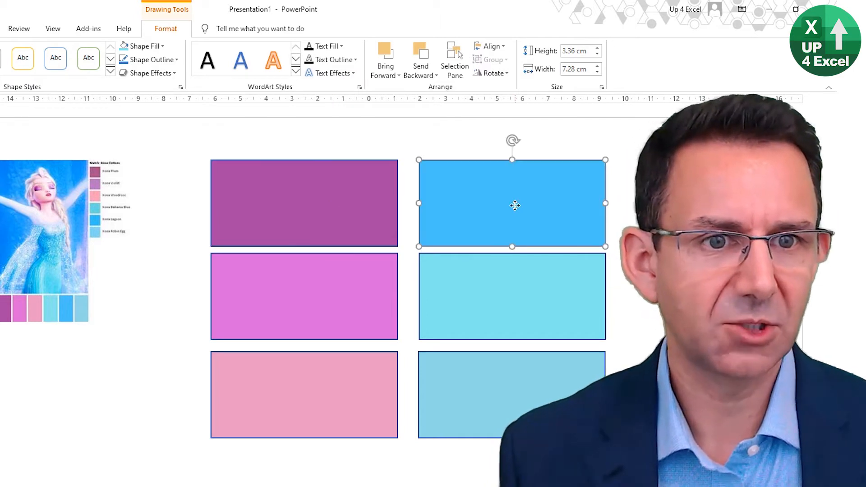
click(303, 202)
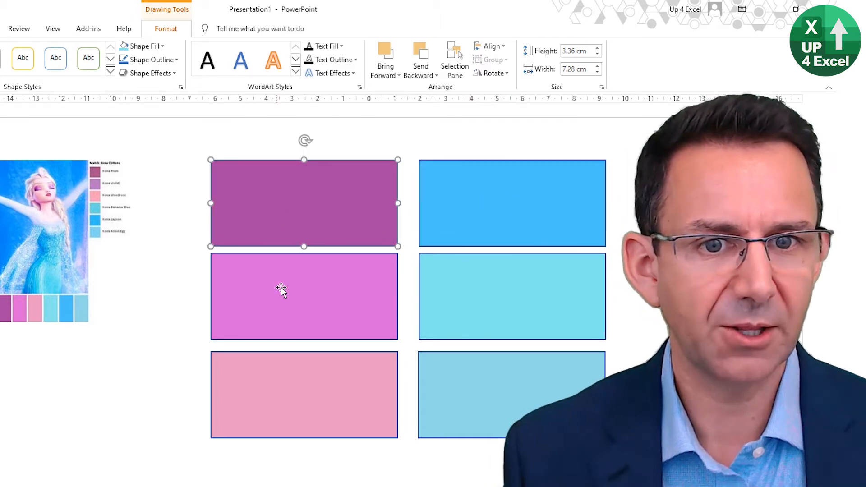
click(304, 295)
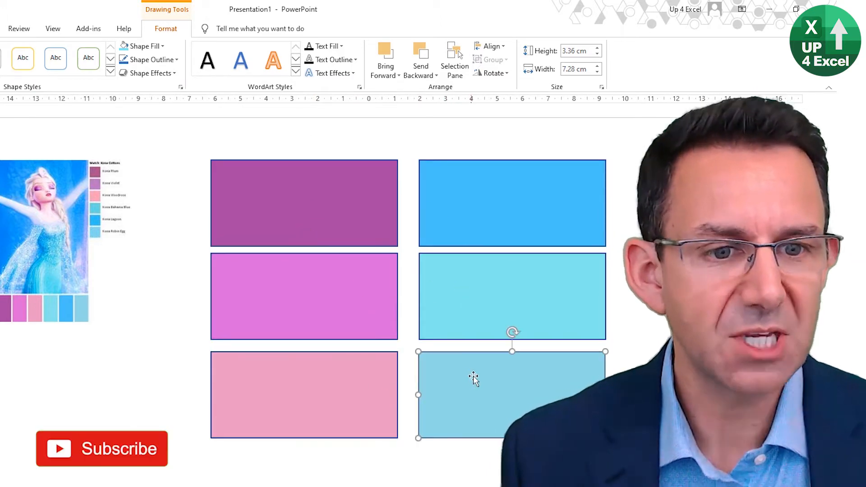
click(102, 449)
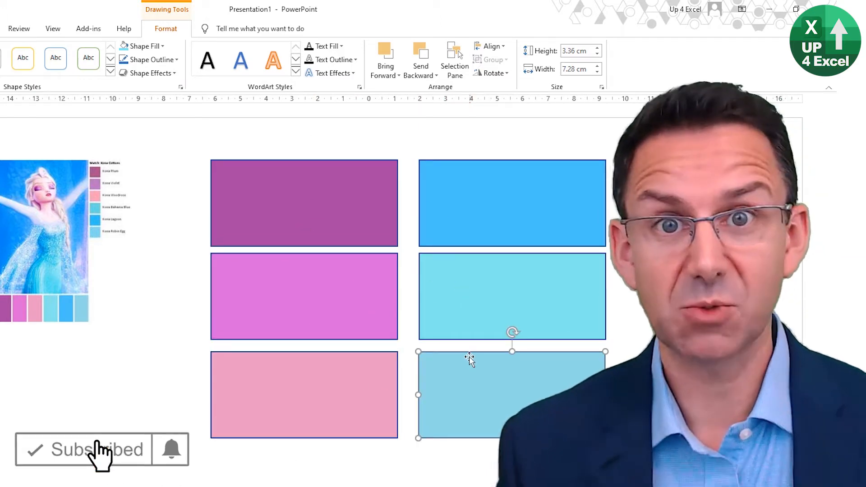
click(511, 202)
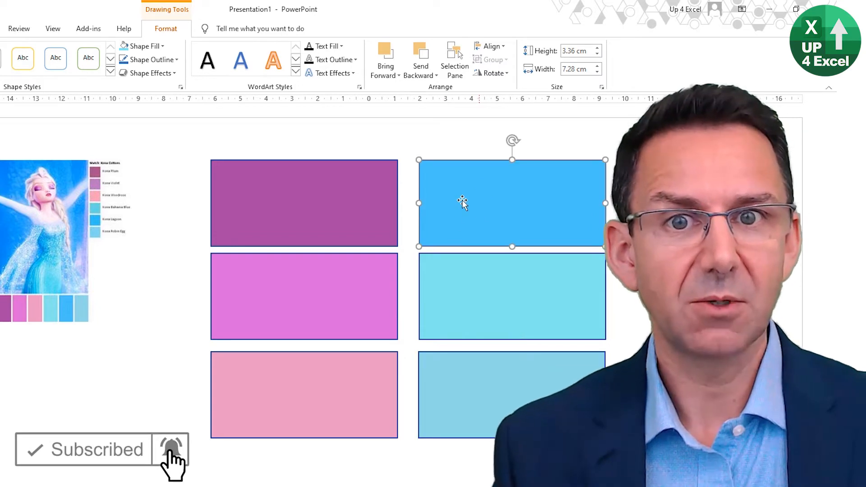
click(141, 46)
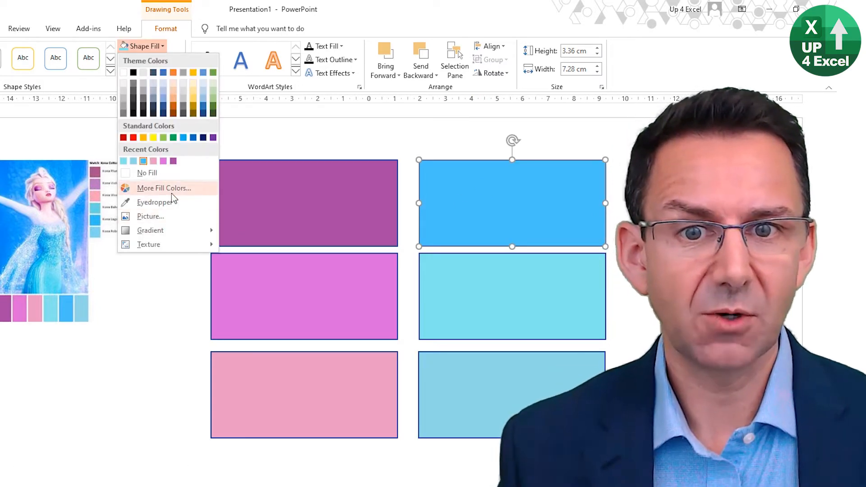
click(164, 188)
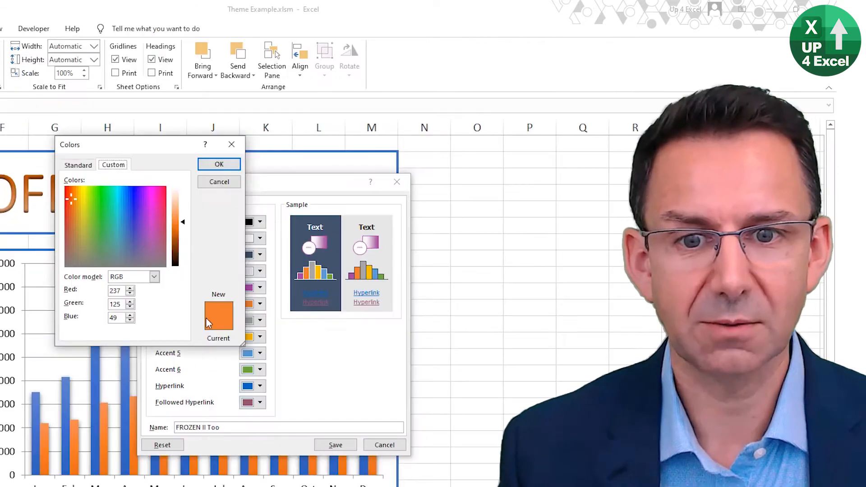
Cancel the Colors dialog to return to the Create New Theme Colors window.
click(103, 194)
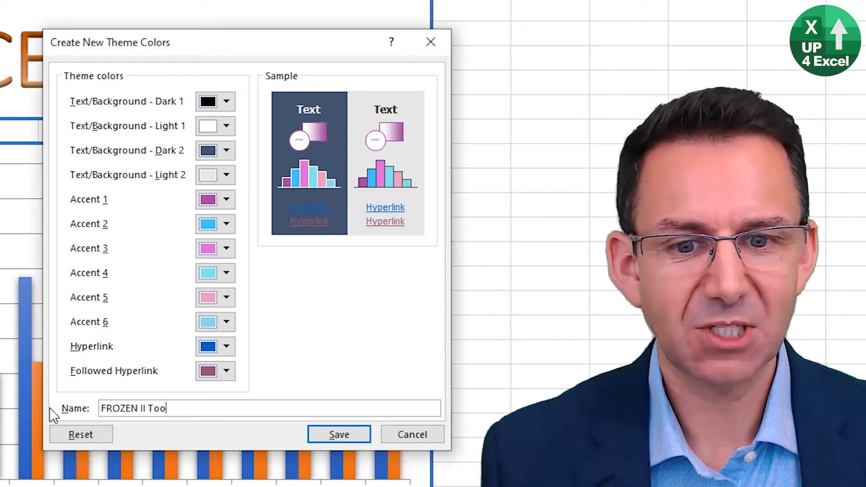
Cancel the unfinished set and reopen Customize Colors, creating the 'Custom 1' colour set.
text(T)
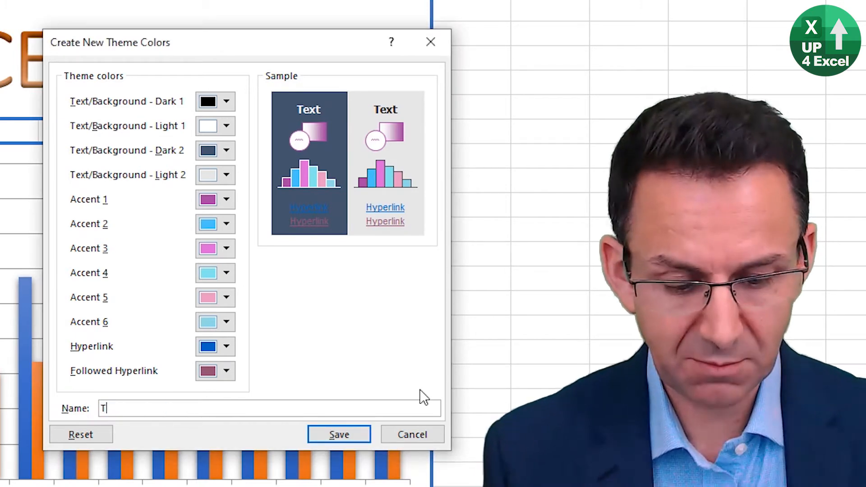
click(412, 434)
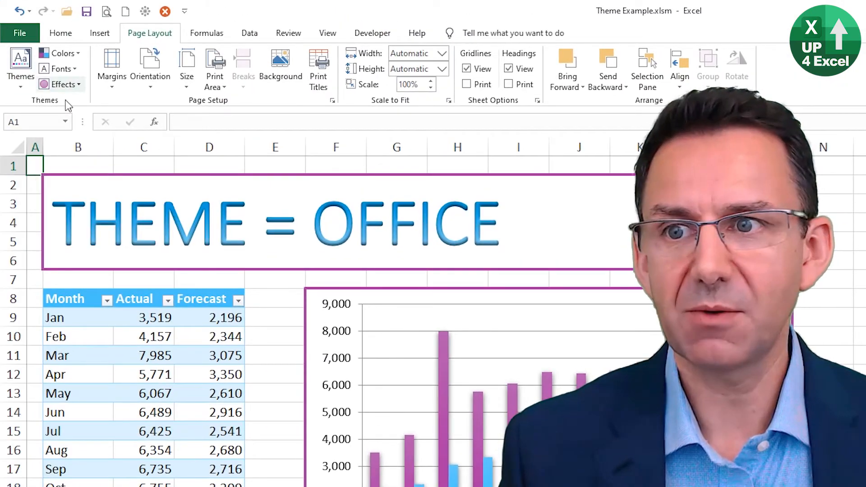
click(60, 53)
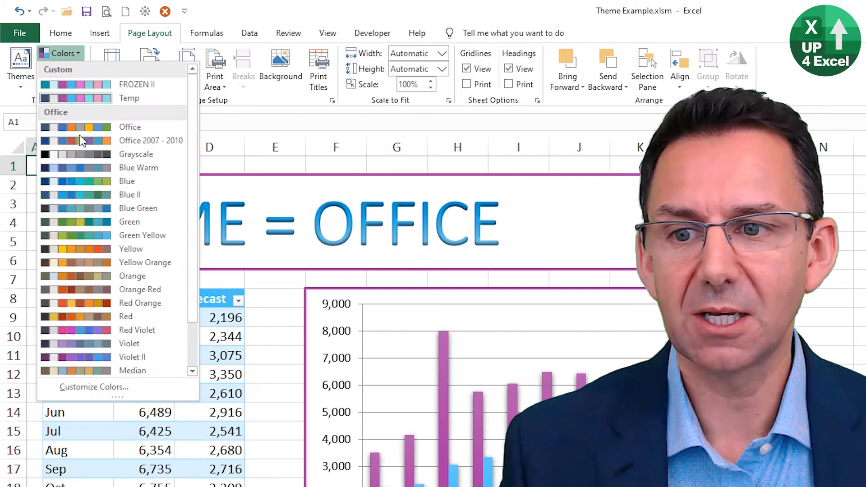
click(93, 387)
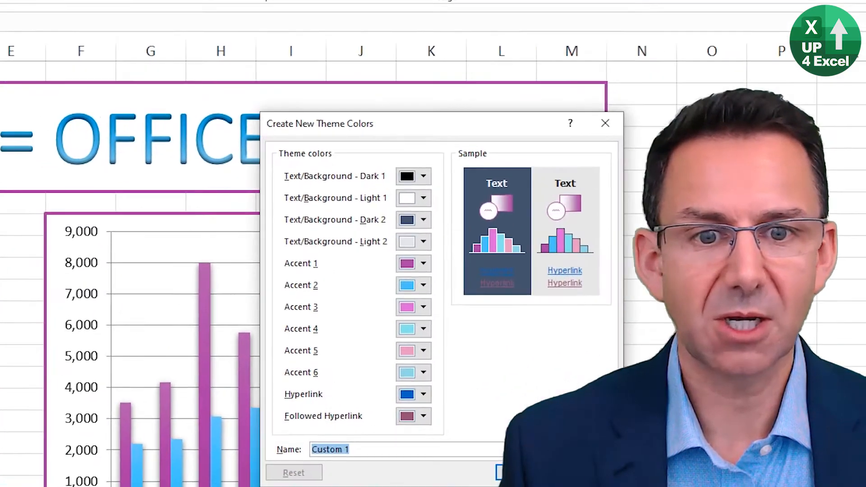
Set the Light 2 background to a very pale blue shade.
click(225, 150)
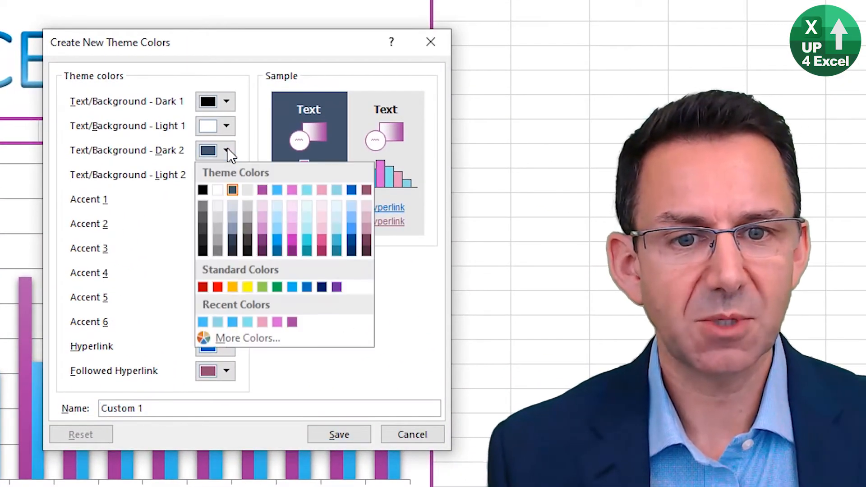
mouse_move(291, 206)
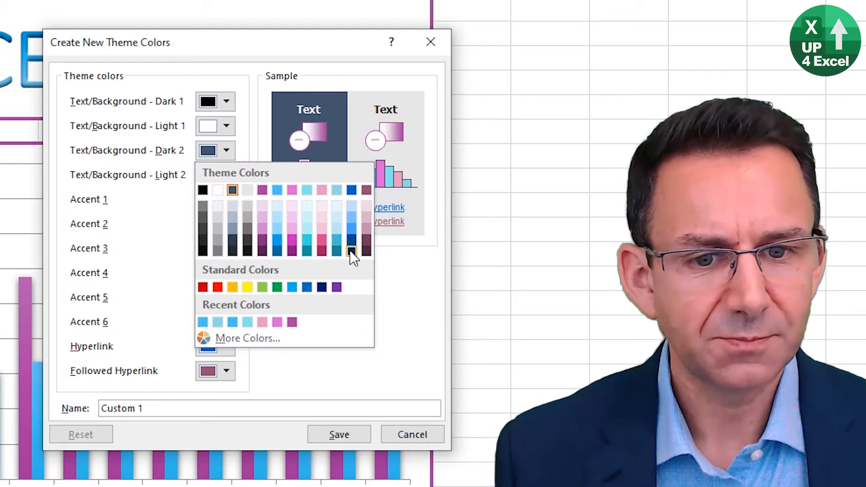
mouse_move(291, 242)
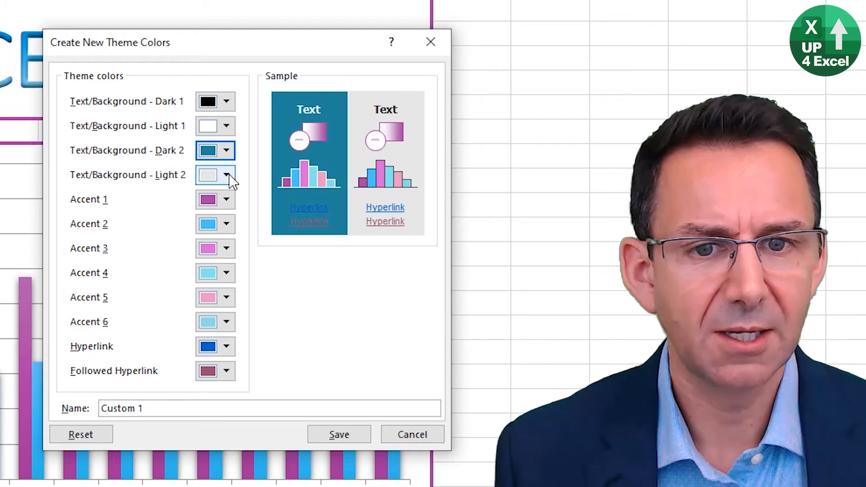
click(225, 175)
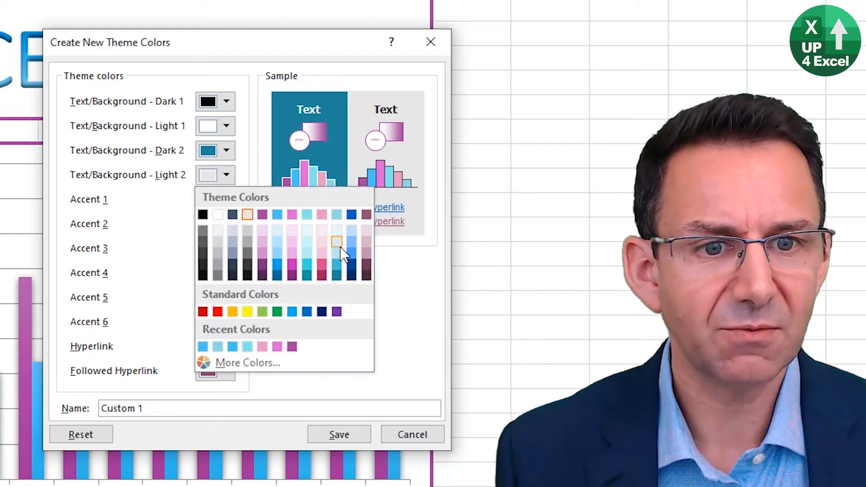
click(337, 241)
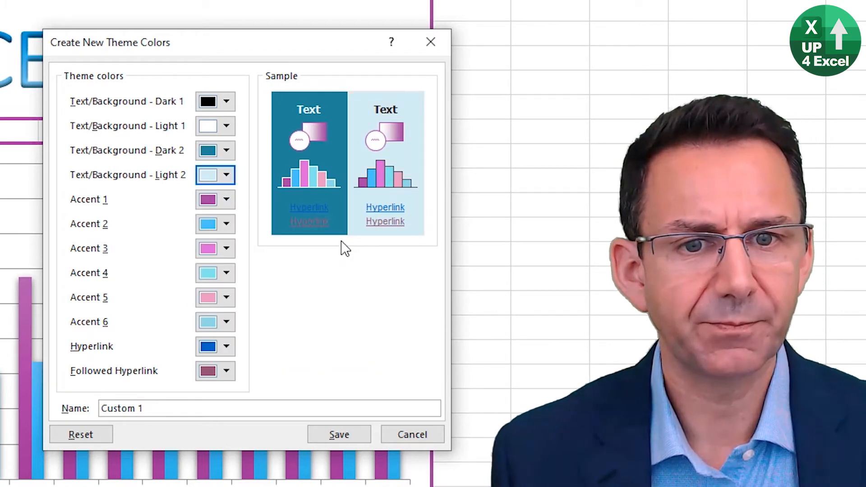
click(226, 175)
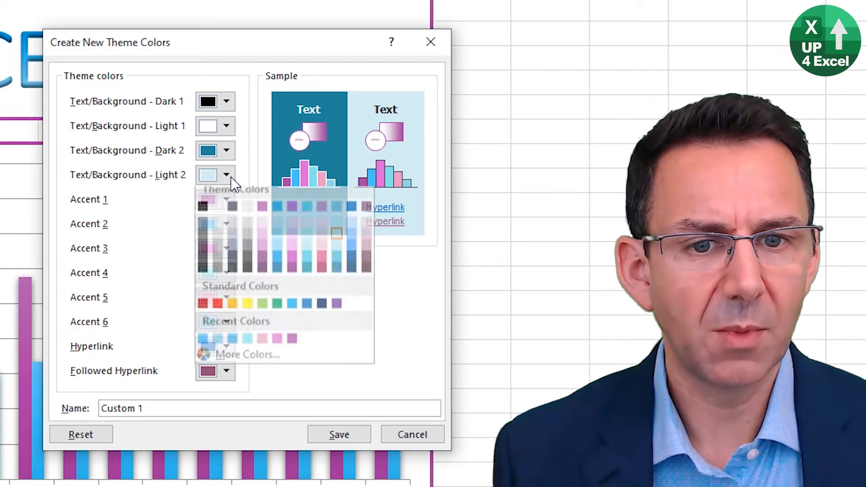
click(337, 232)
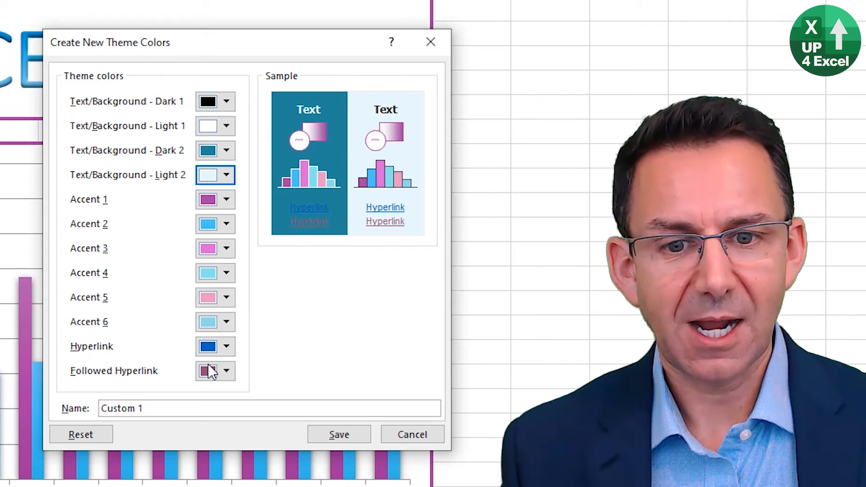
Change the hyperlink colour from a darker blue to a brighter blue.
click(226, 346)
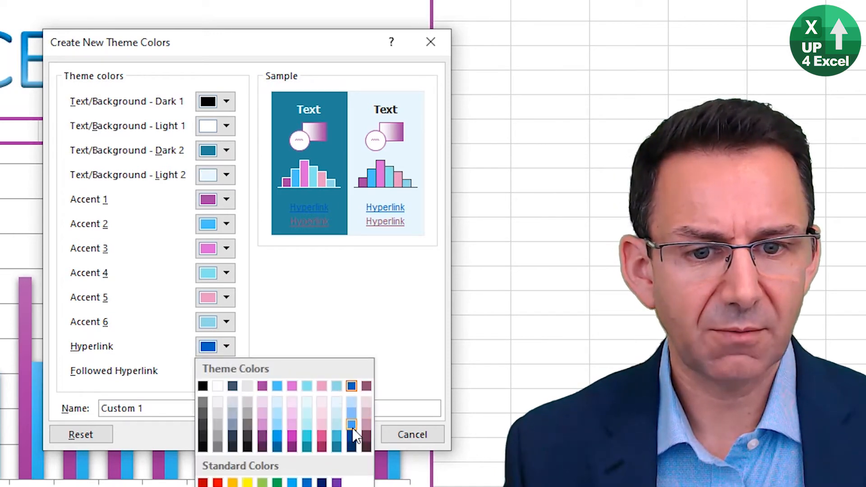
click(351, 424)
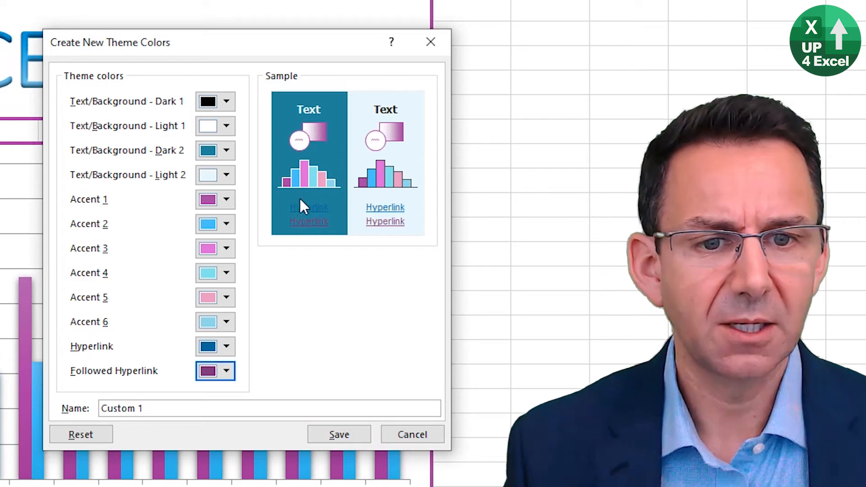
click(225, 346)
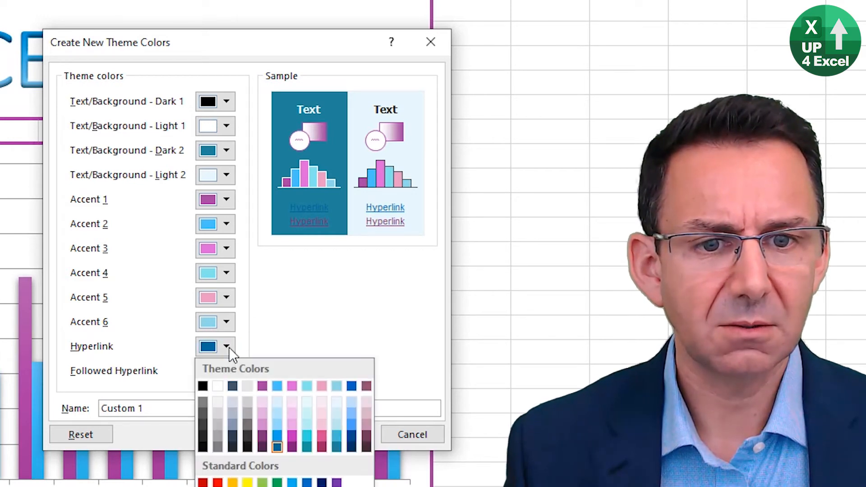
click(277, 447)
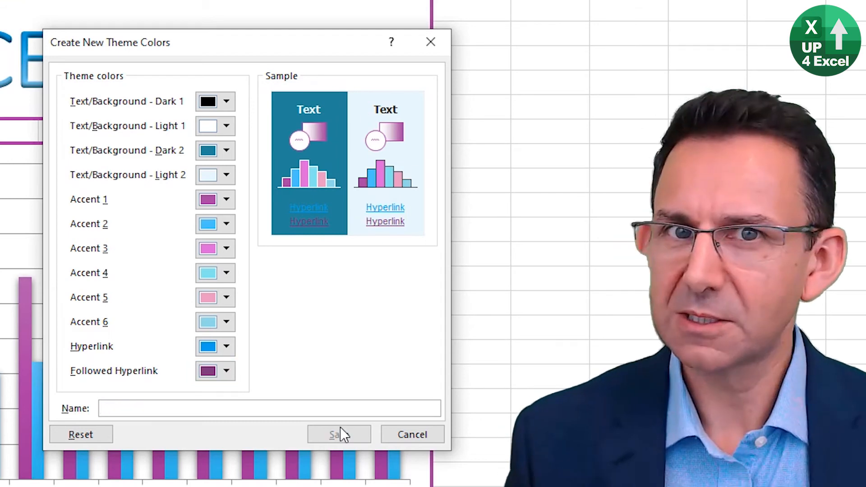
Name the set FROZEN II, then start a new 'Custom 1' colour set with Office defaults.
text(FR)
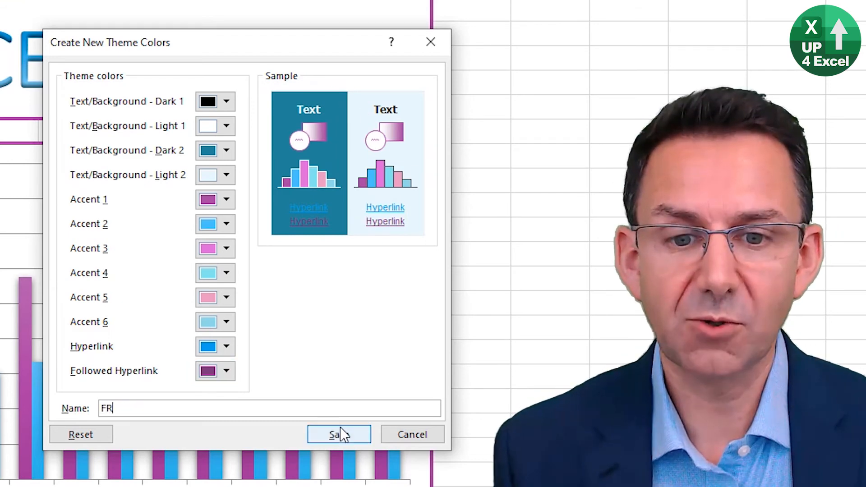
text(O)
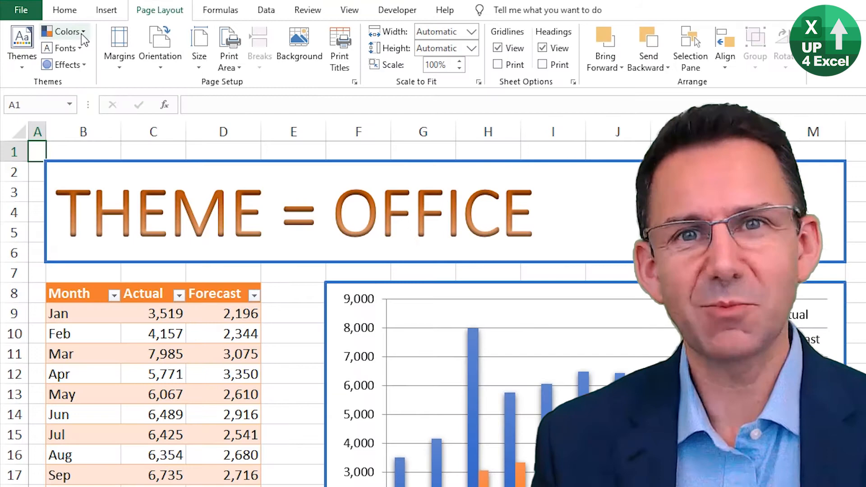
click(67, 31)
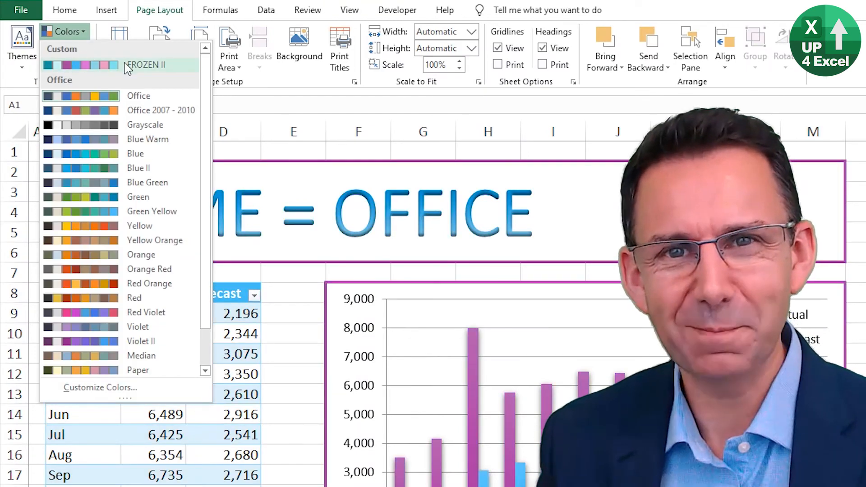
click(100, 386)
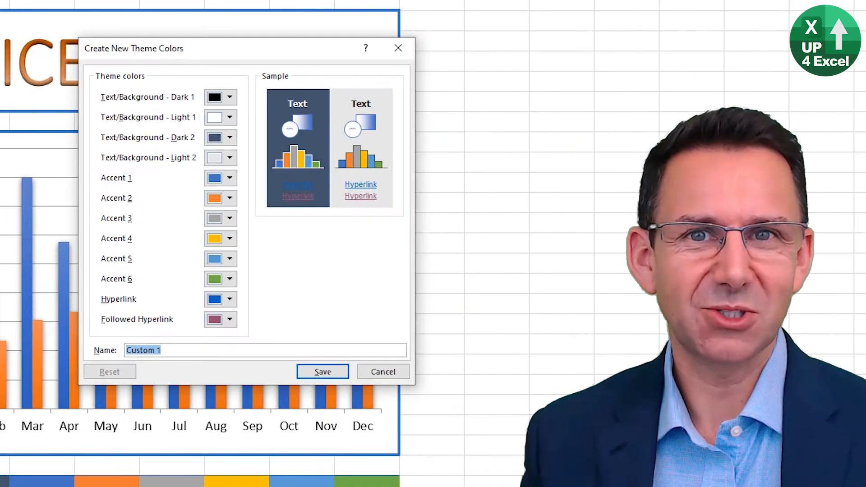